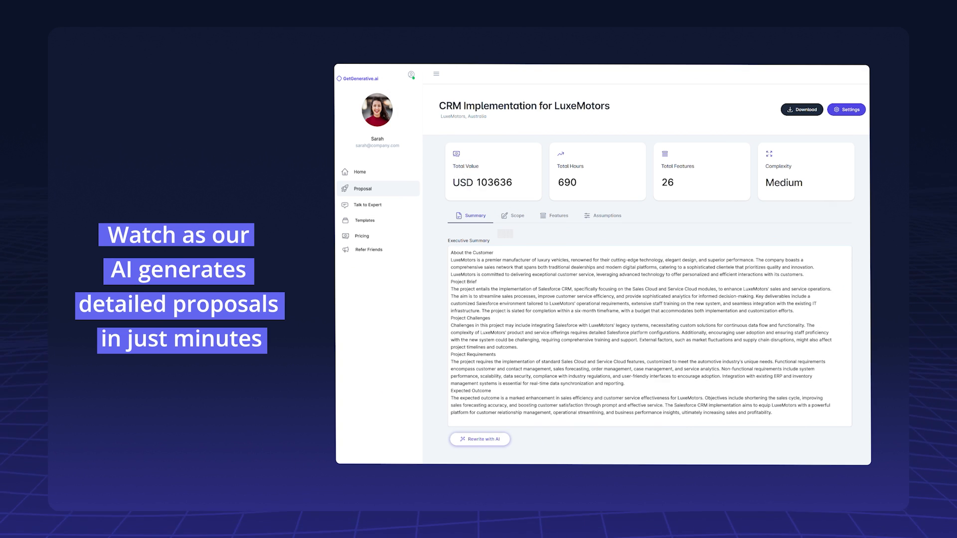
# Rewrite the LendEasy Salesforce passage with AI using Fix Grammar to produce New Text
pyautogui.click(479, 439)
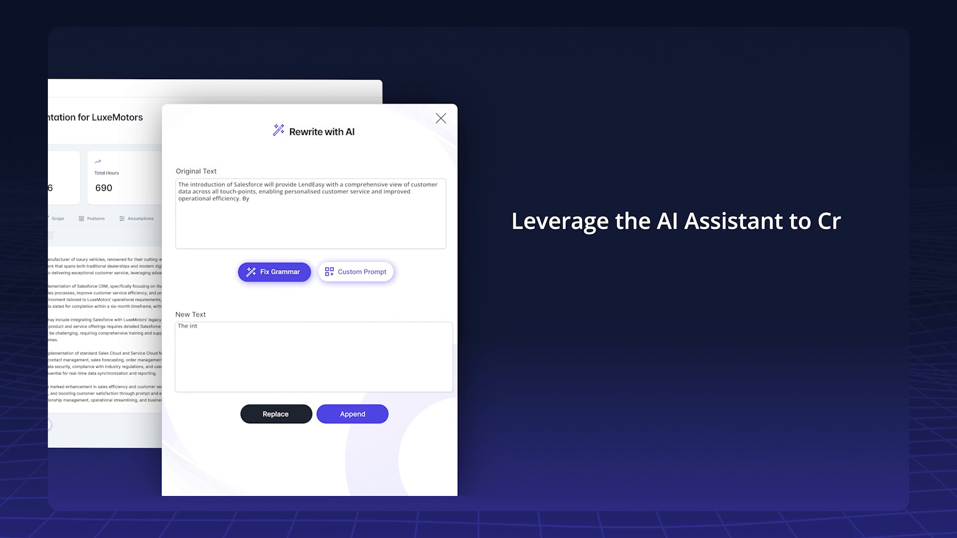
pyautogui.click(274, 271)
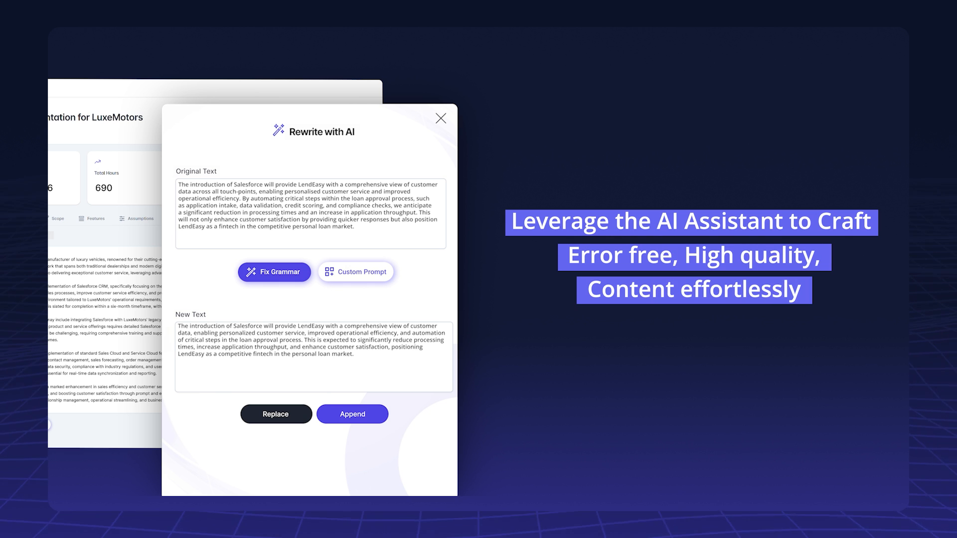